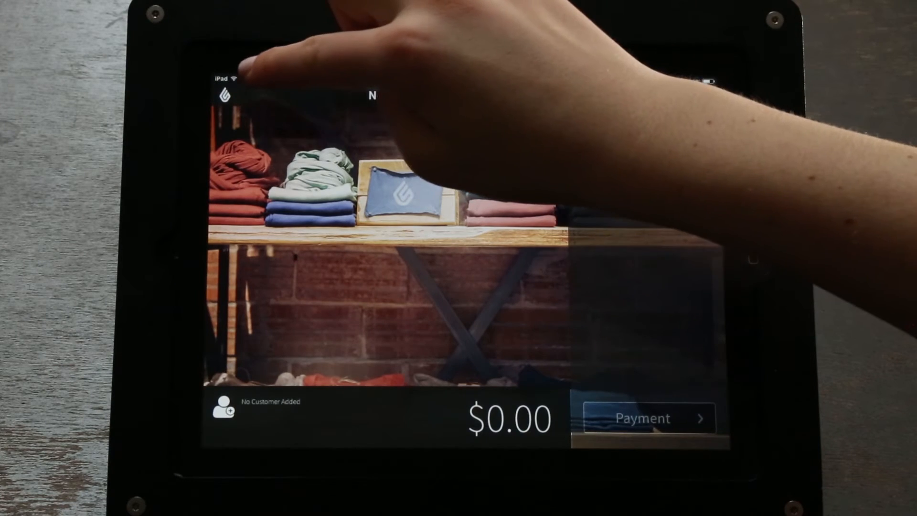
Leave the welcome screen and start a new blank $0.00 sale from the register menu
{"action": "left_click", "coordinate": [225, 95]}
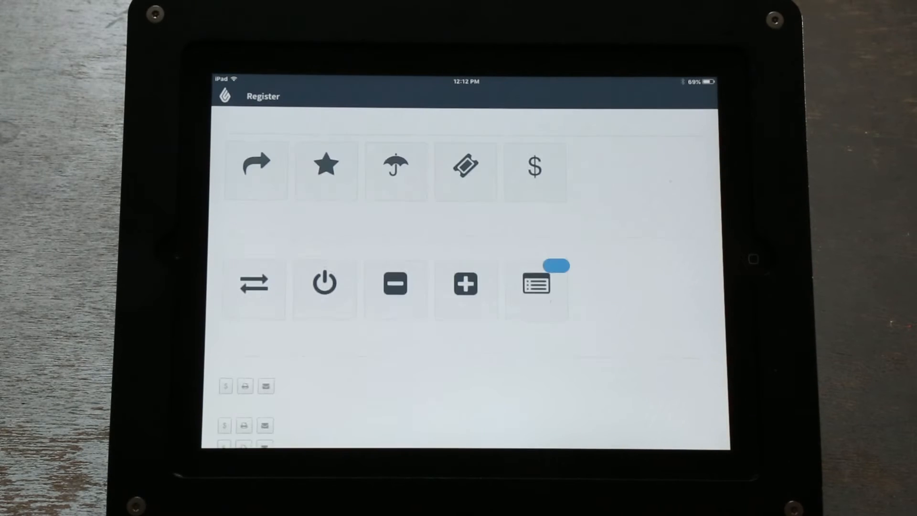
{"action": "left_click", "coordinate": [534, 171]}
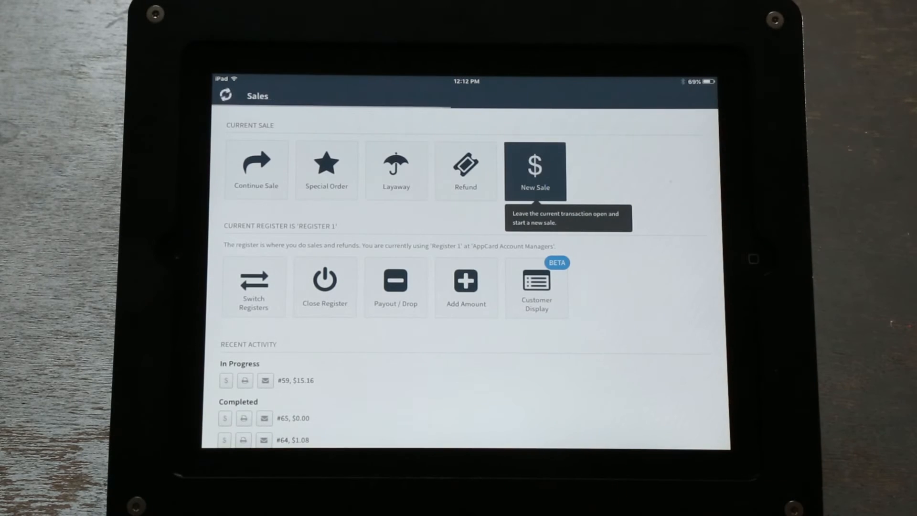
{"action": "left_click", "coordinate": [534, 170]}
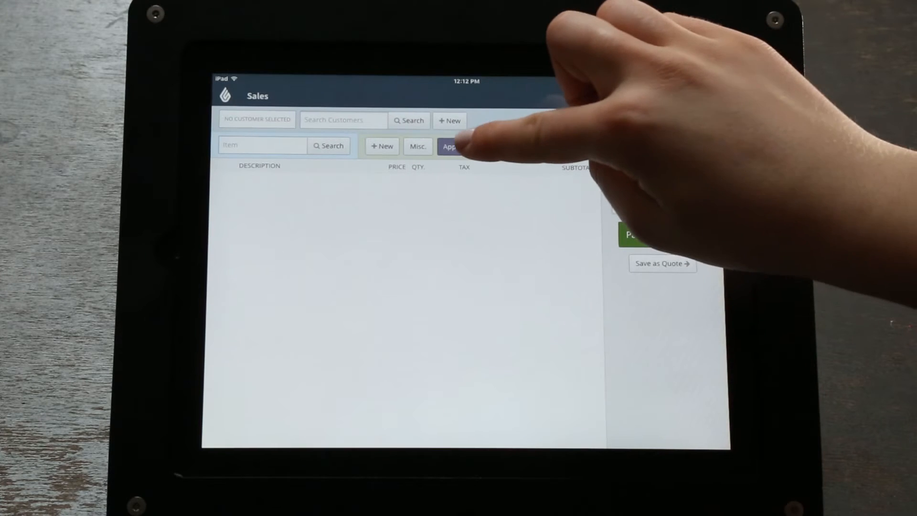
{"action": "left_click", "coordinate": [456, 146]}
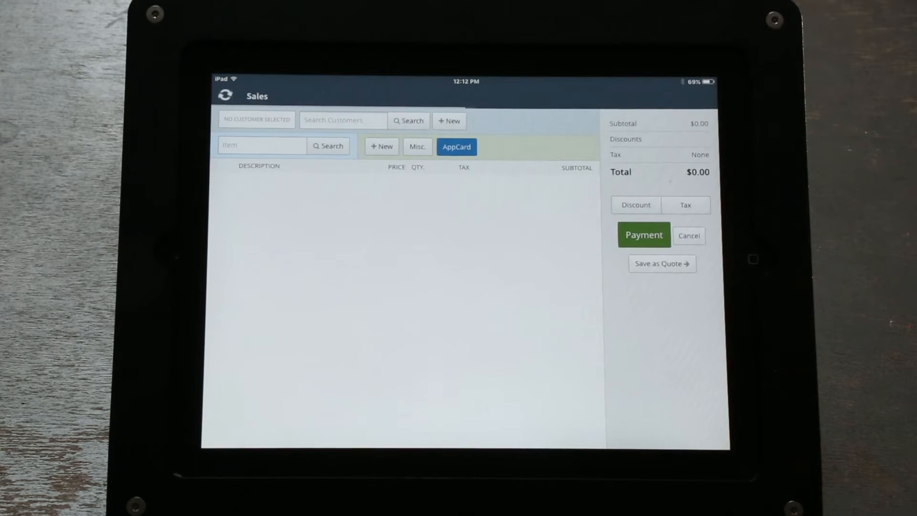
Enter the customer's phone number on the AppCard keypad and send it for lookup
{"action": "left_click", "coordinate": [456, 147]}
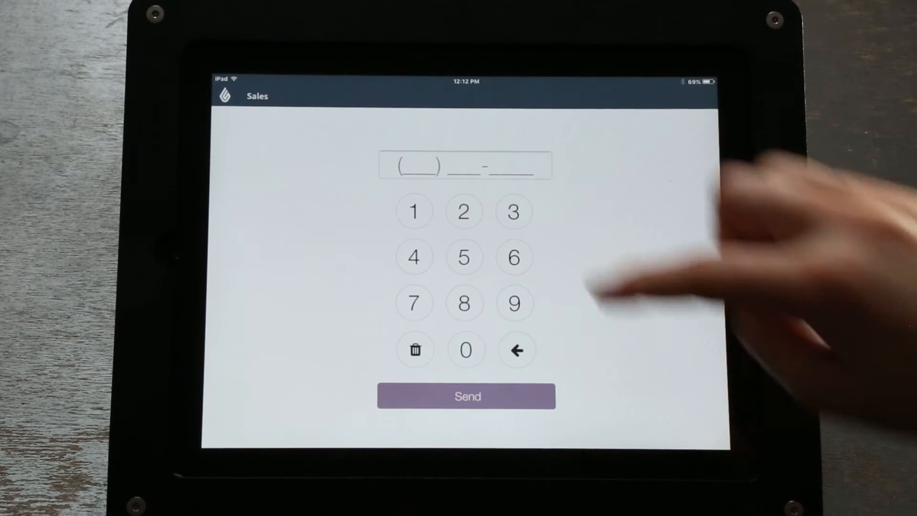
{"action": "left_click", "coordinate": [465, 303]}
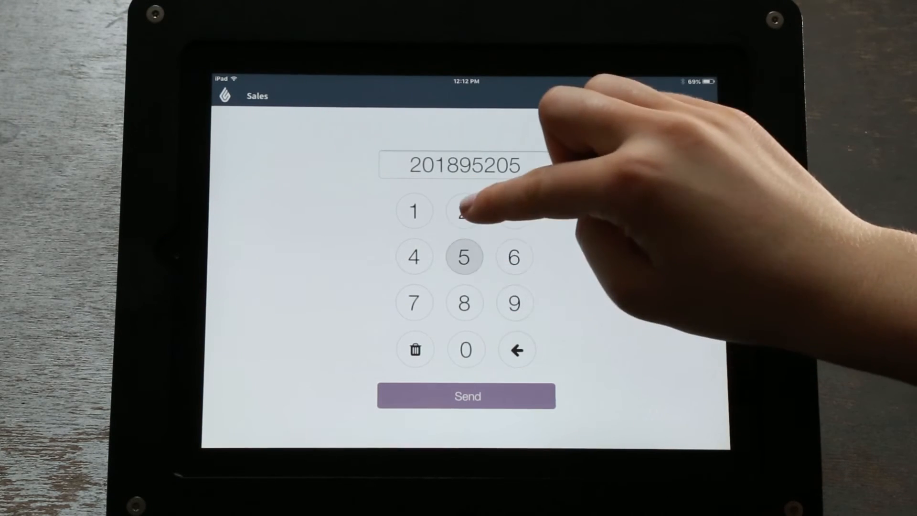
{"action": "left_click", "coordinate": [464, 211]}
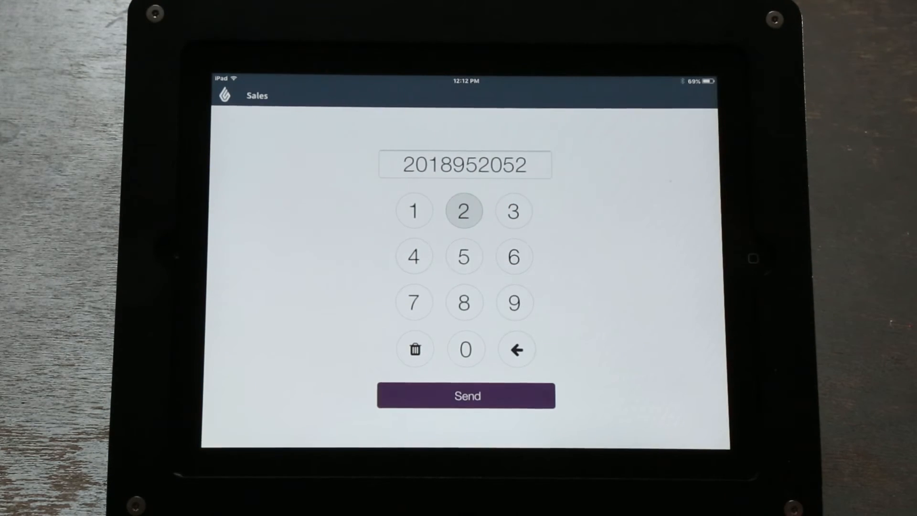
{"action": "left_click", "coordinate": [466, 396]}
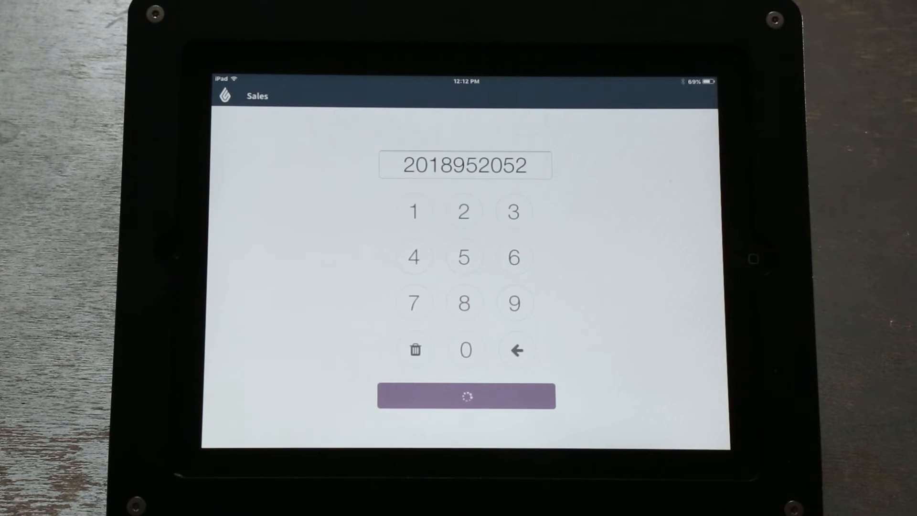
{"action": "left_click", "coordinate": [466, 397]}
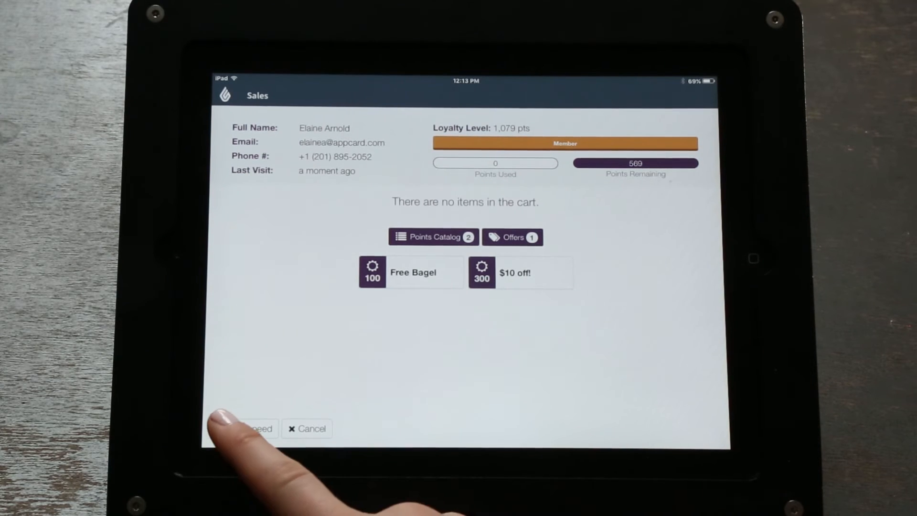
Proceed from the loyalty profile (1,079 points, Free Bagel, $10 off) back to the sale
{"action": "left_click", "coordinate": [254, 428]}
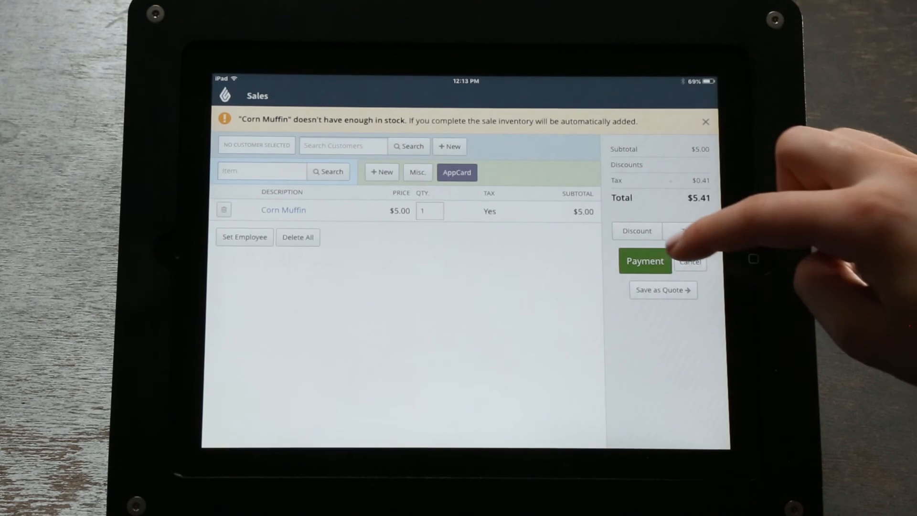
Pay the $5.41 Corn Muffin sale fully in cash, finish it, and start a fresh sale
{"action": "left_click", "coordinate": [644, 260]}
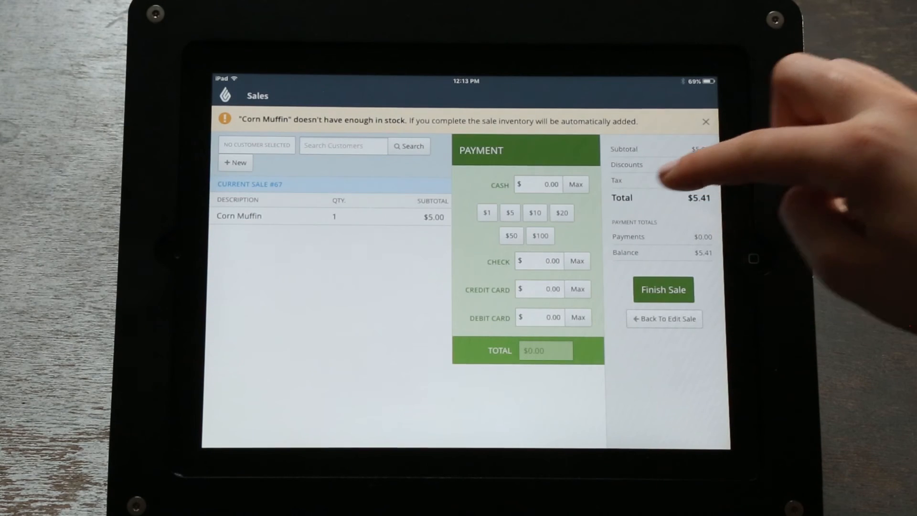
{"action": "left_click", "coordinate": [575, 185]}
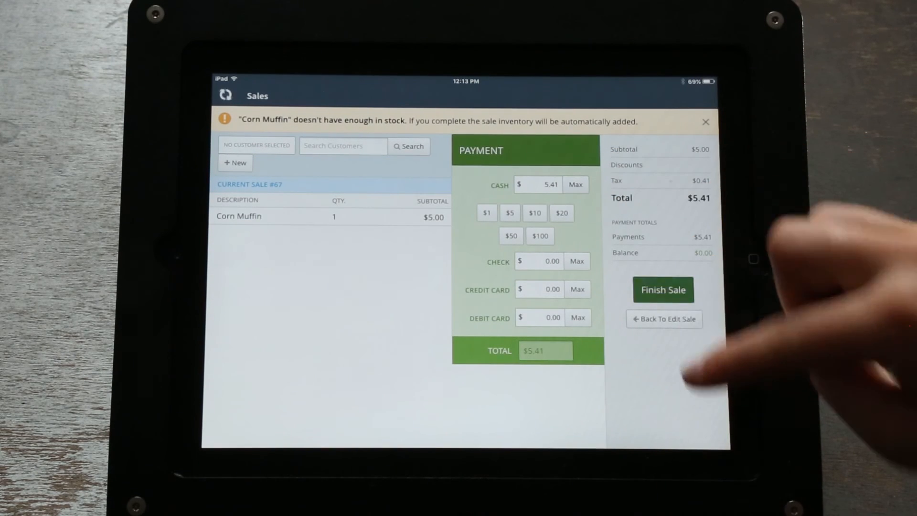
{"action": "left_click", "coordinate": [663, 289]}
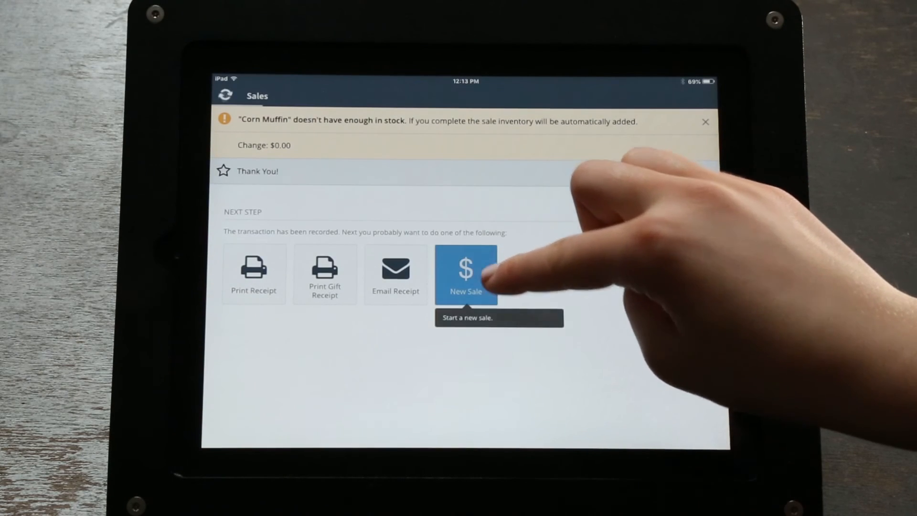
{"action": "left_click", "coordinate": [466, 273]}
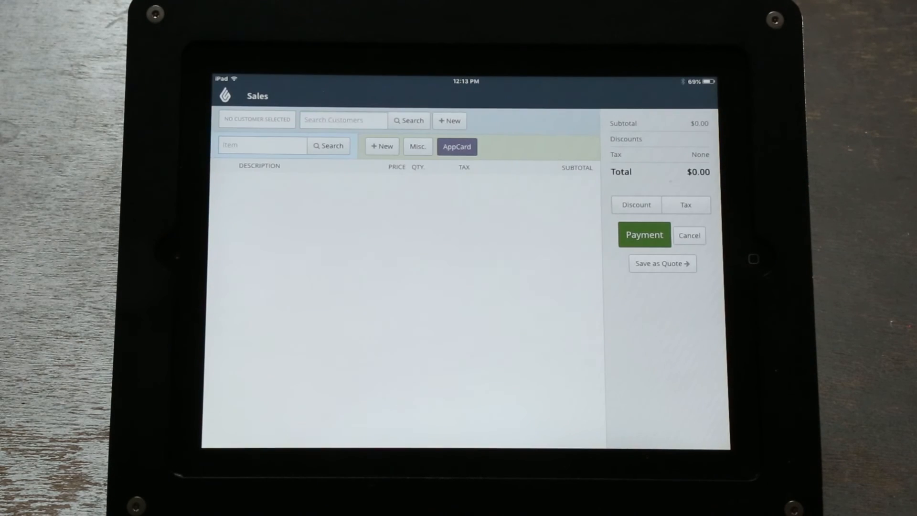